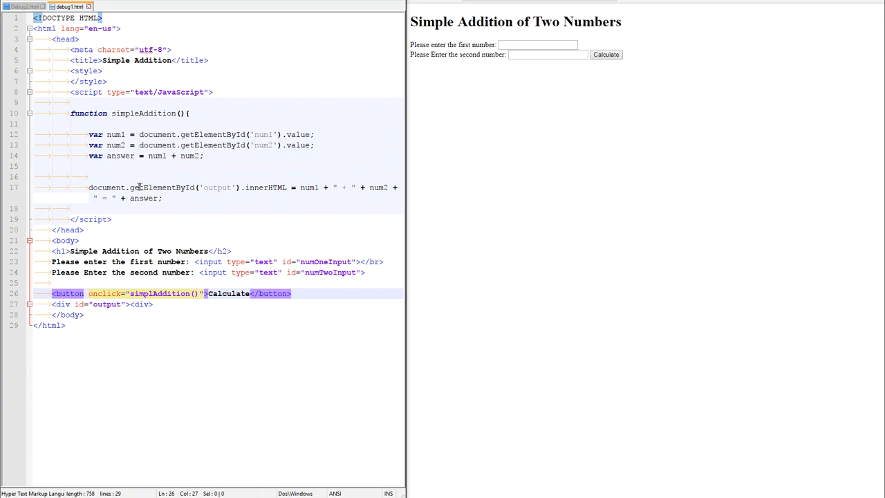
mouse_move(163, 118)
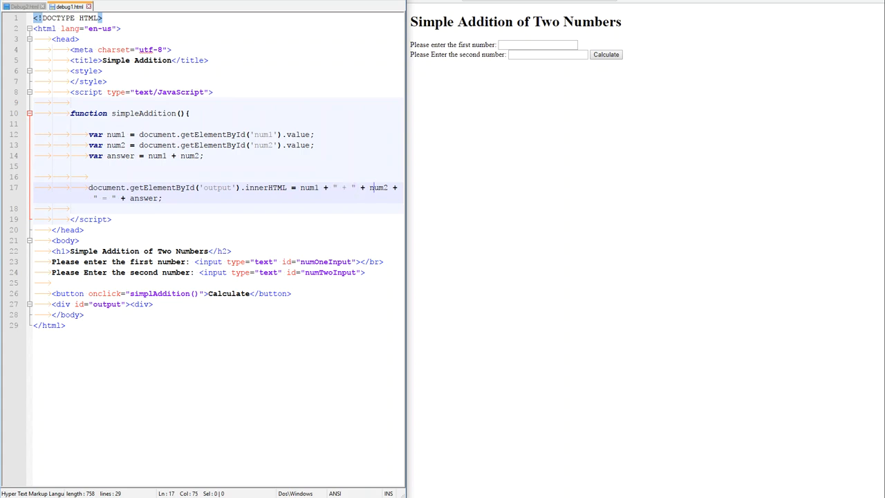
Enter 4 and 3 into the two number fields on the addition page
left_click(357, 188)
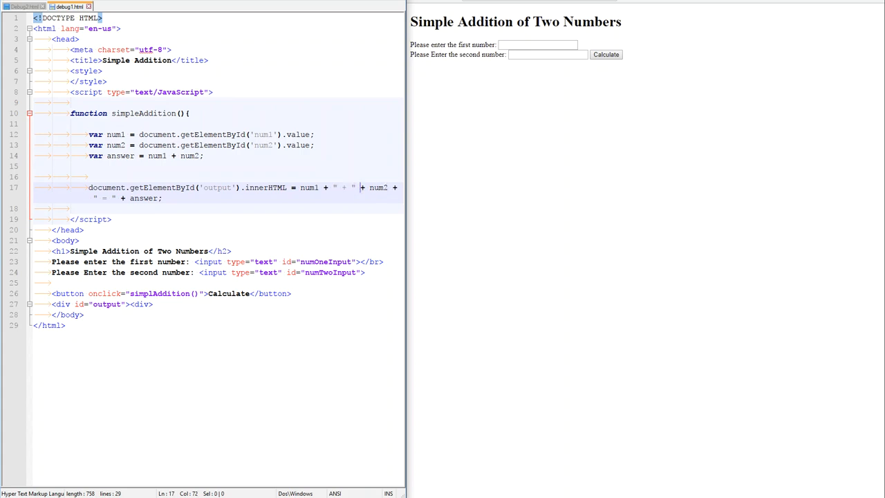
left_click(354, 188)
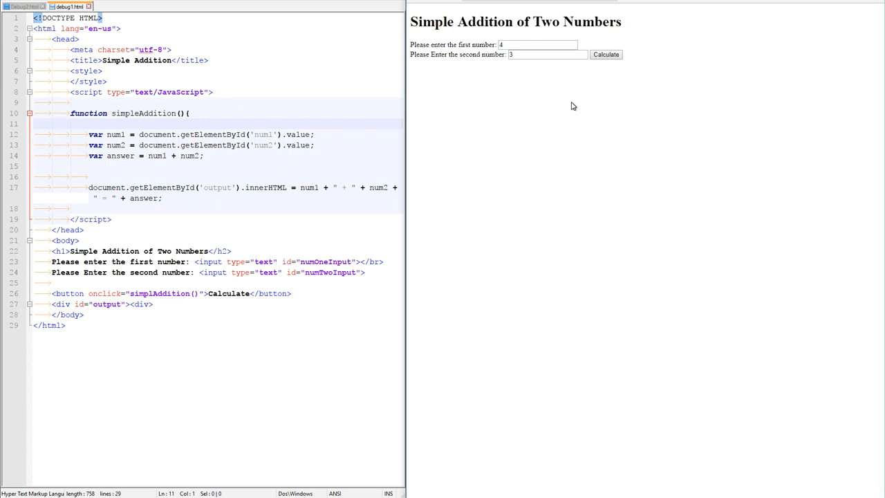
mouse_move(570, 105)
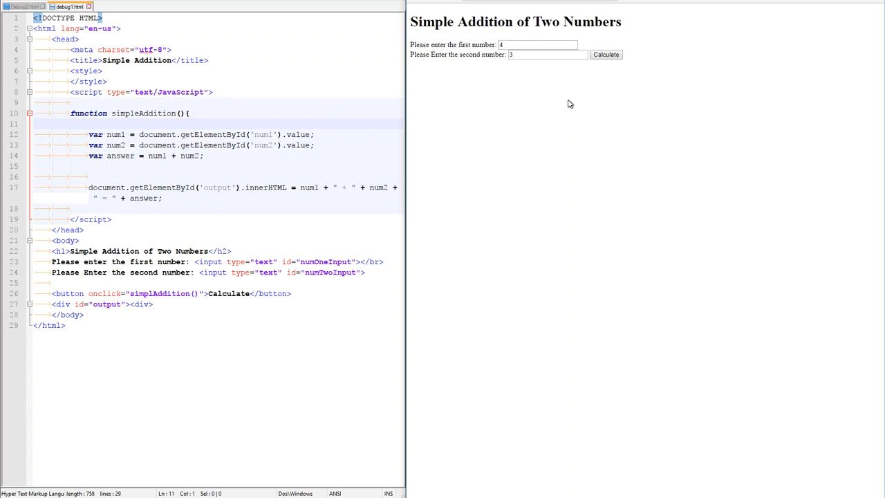
mouse_move(559, 103)
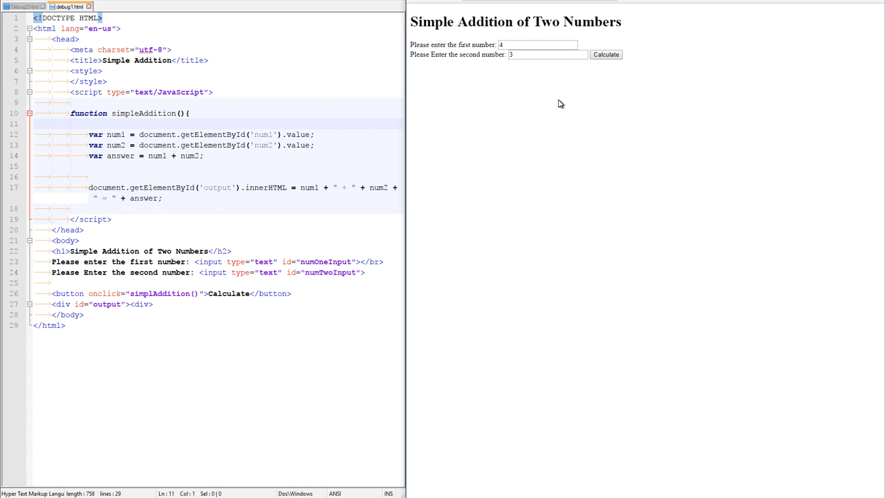
Inspect the page, view debug1.html in Sources, and read the console's unexpected-end-of-input error
right_click(560, 104)
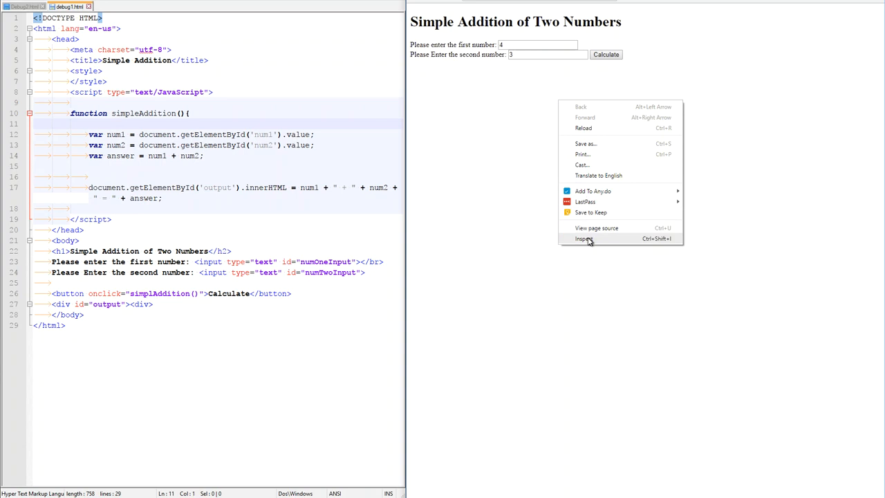
left_click(583, 238)
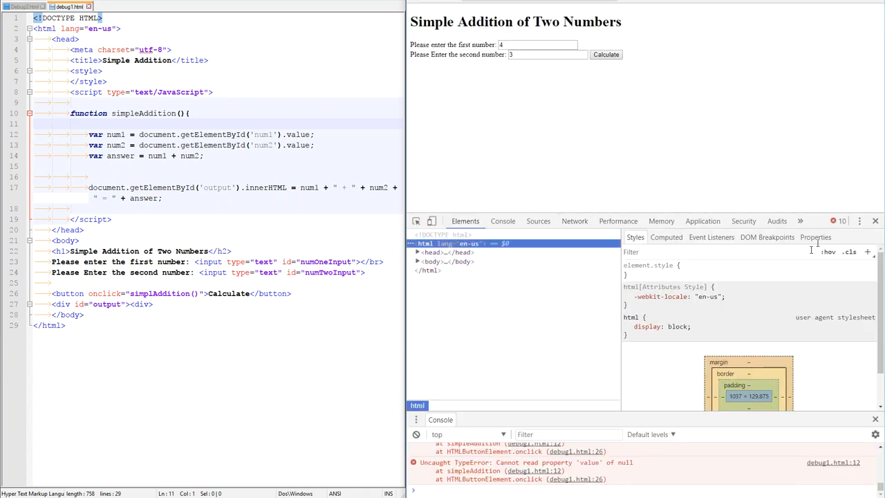
mouse_move(818, 247)
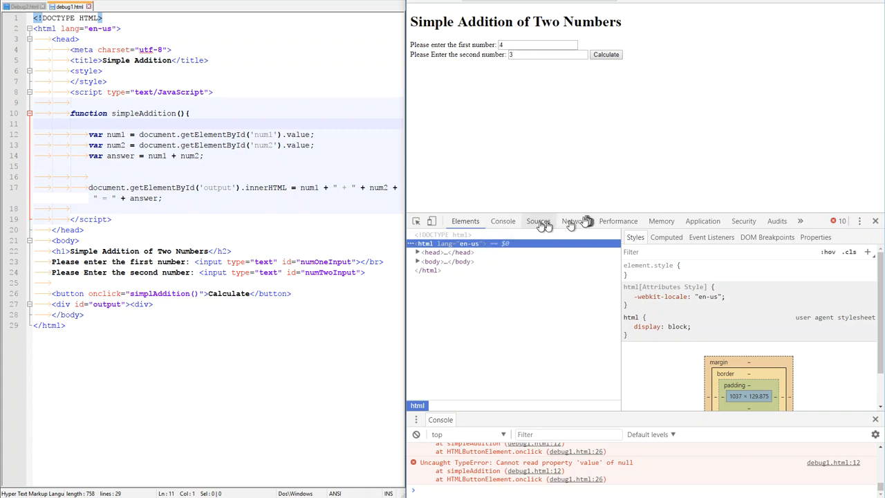
left_click(538, 221)
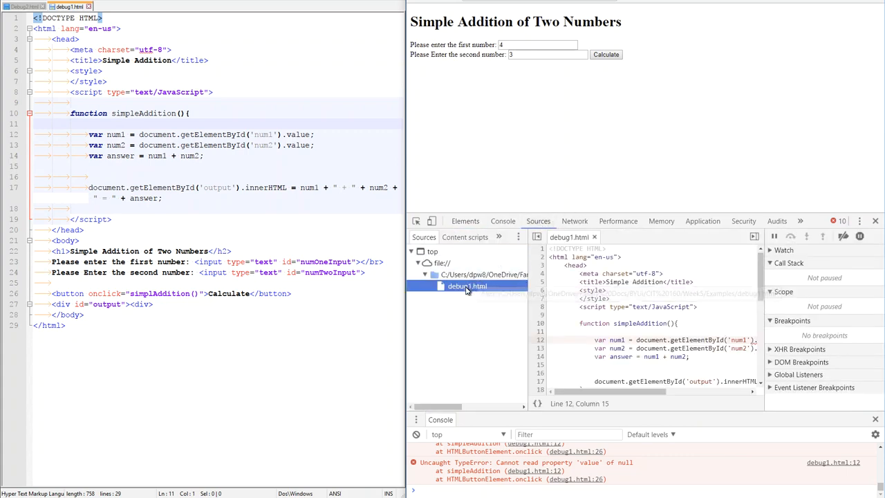
mouse_move(463, 286)
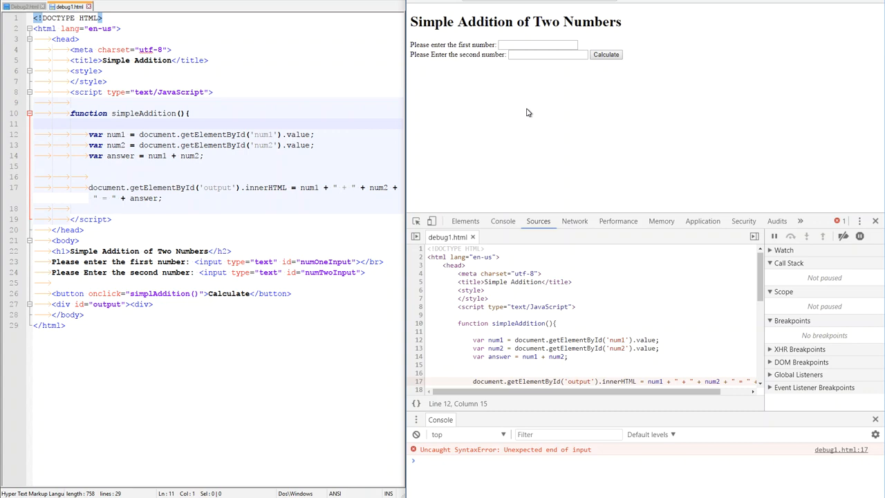
mouse_move(586, 100)
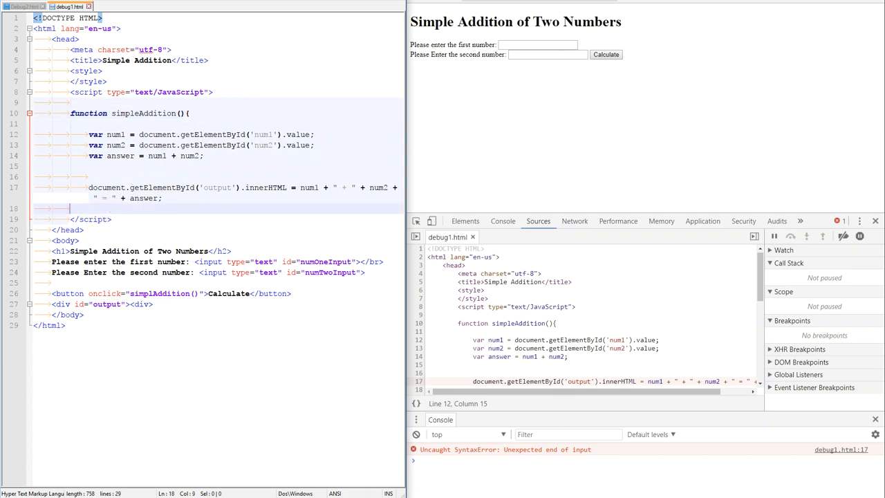
Add the closing brace after the innerHTML line to end the simpleAddition function
type("}")
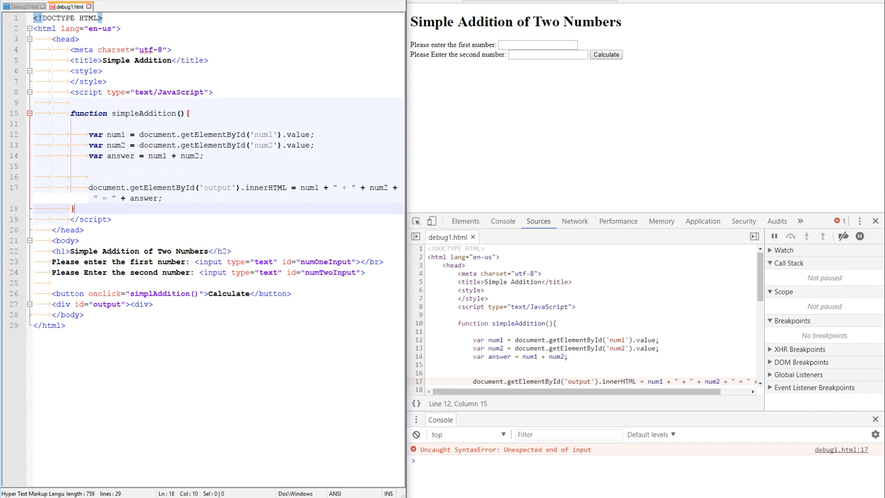
mouse_move(216, 111)
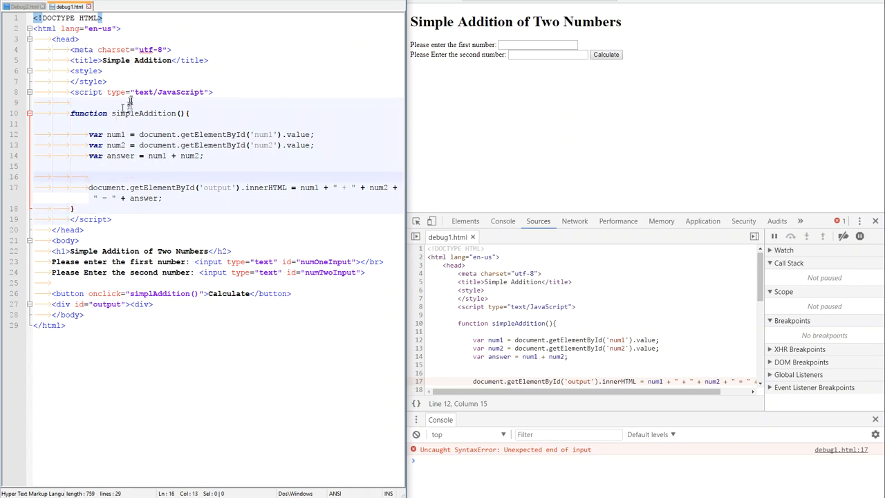
mouse_move(556, 101)
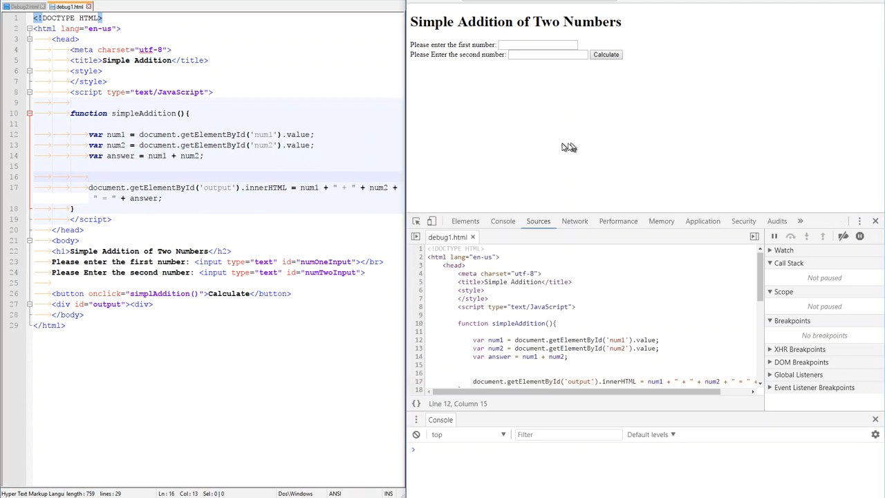
mouse_move(498, 473)
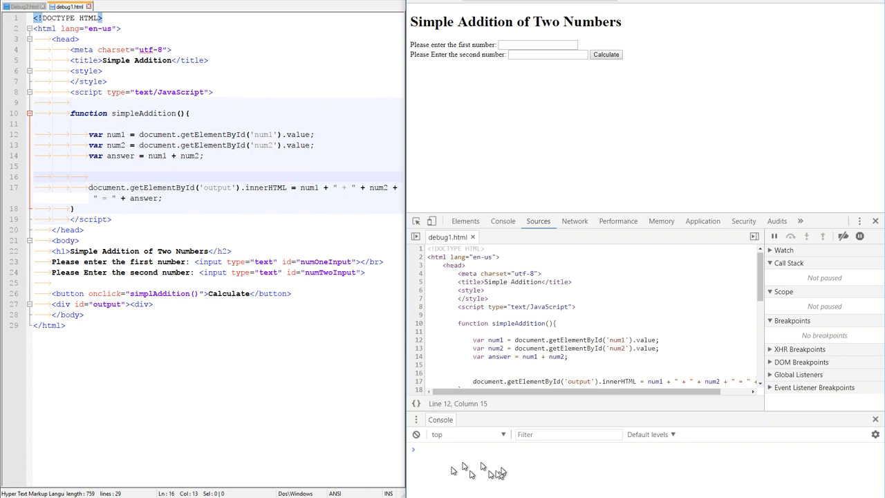
Calculate 1 and 2, revealing the ReferenceError that simpleAddition is not defined
type("1")
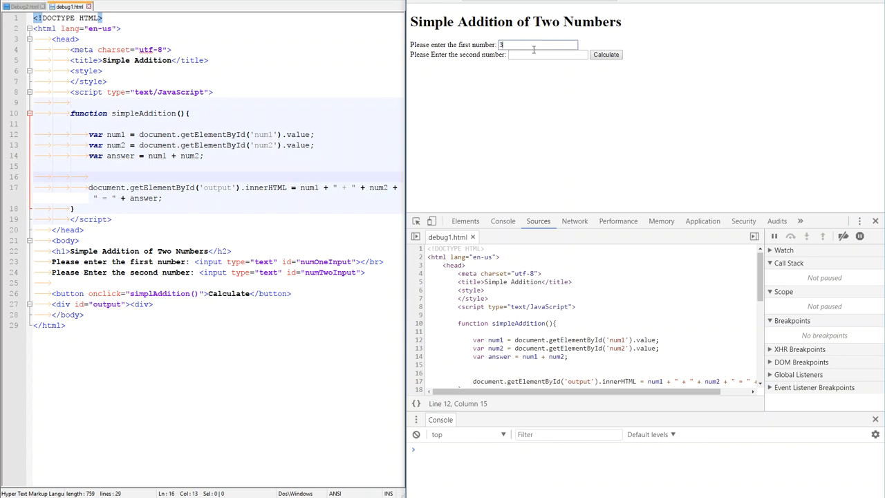
type("2")
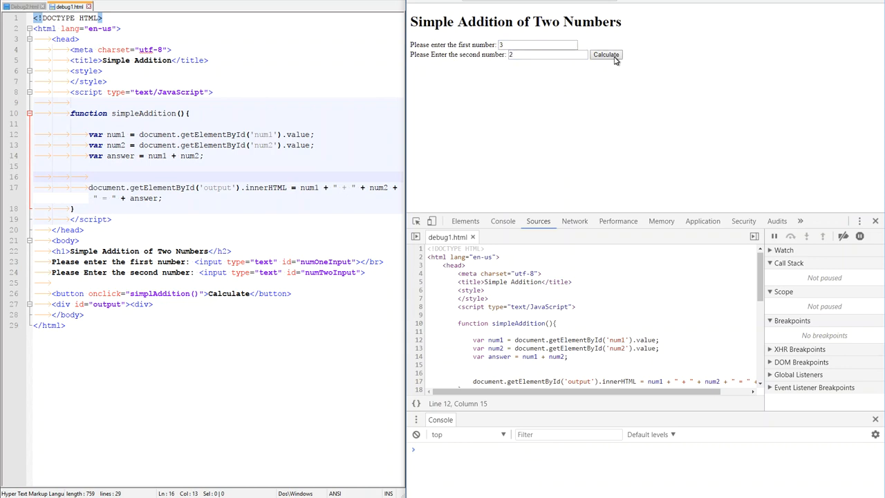
left_click(605, 54)
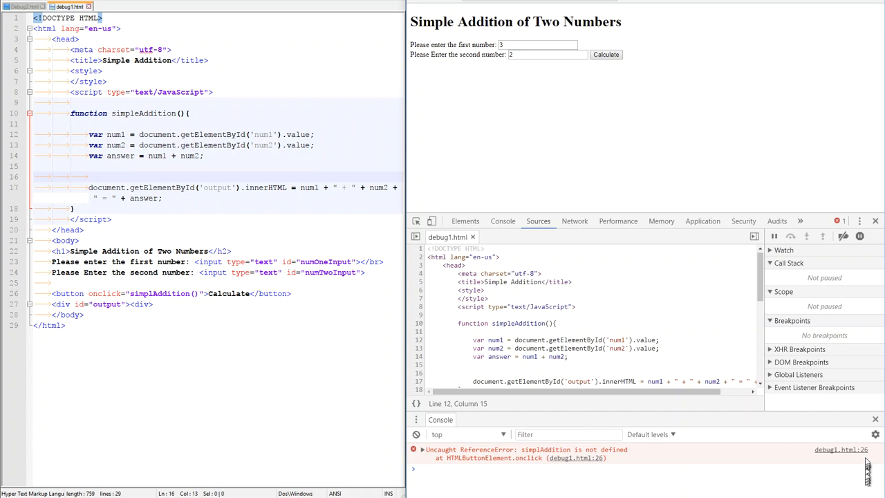
mouse_move(470, 454)
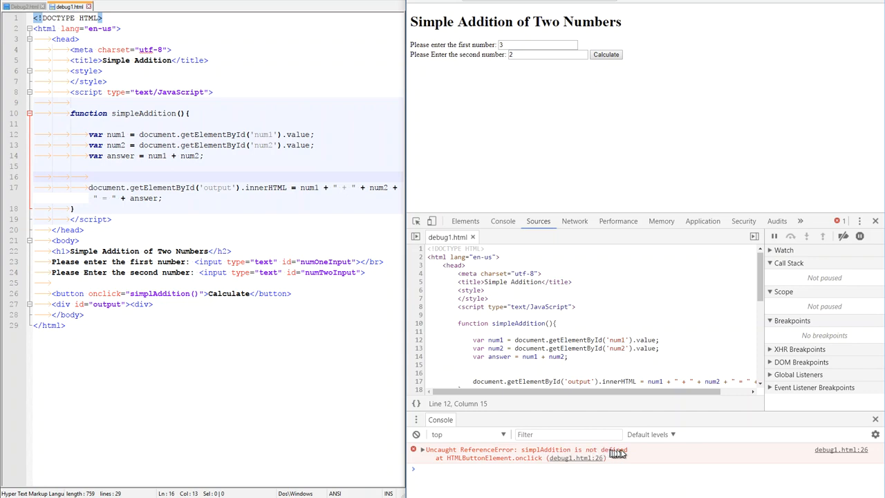
Fix the misspelled simpleAddition name in onclick and change the h2 closing tag to h1
double_click(144, 113)
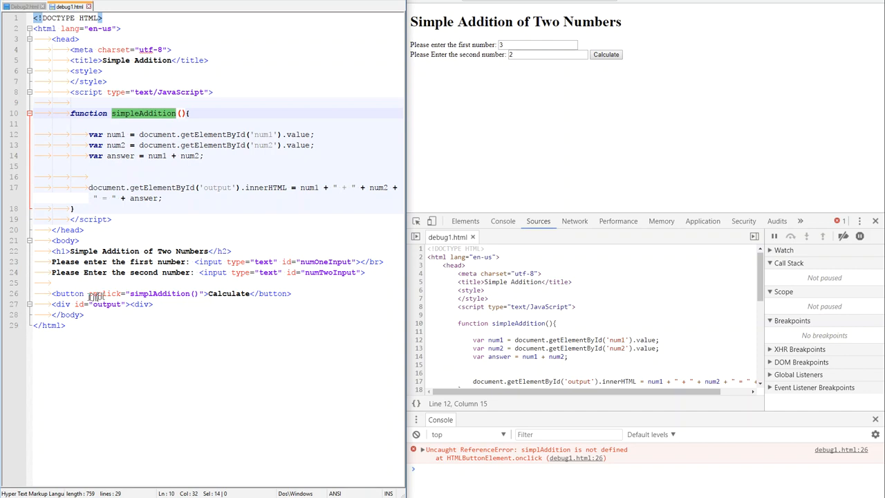
double_click(159, 293)
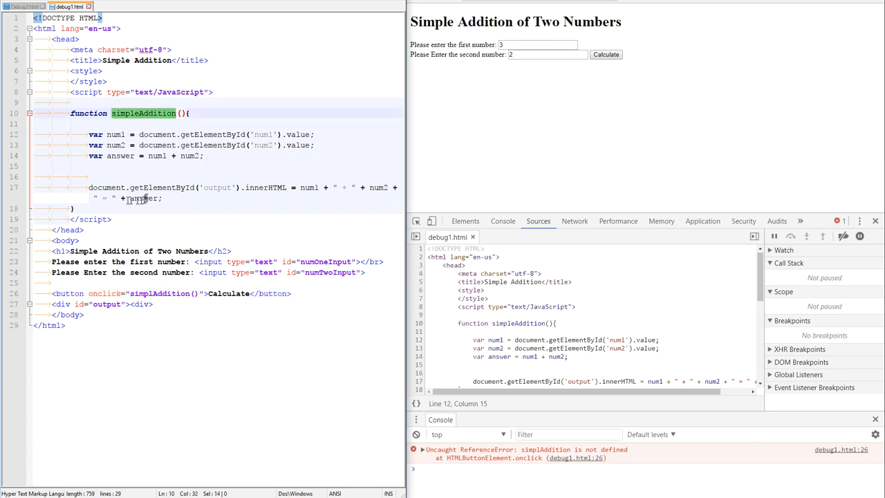
double_click(217, 188)
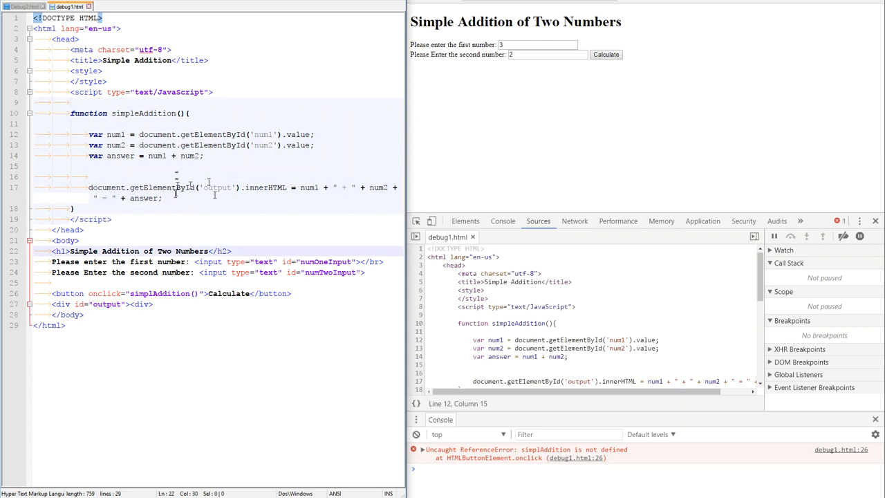
double_click(143, 113)
type("e")
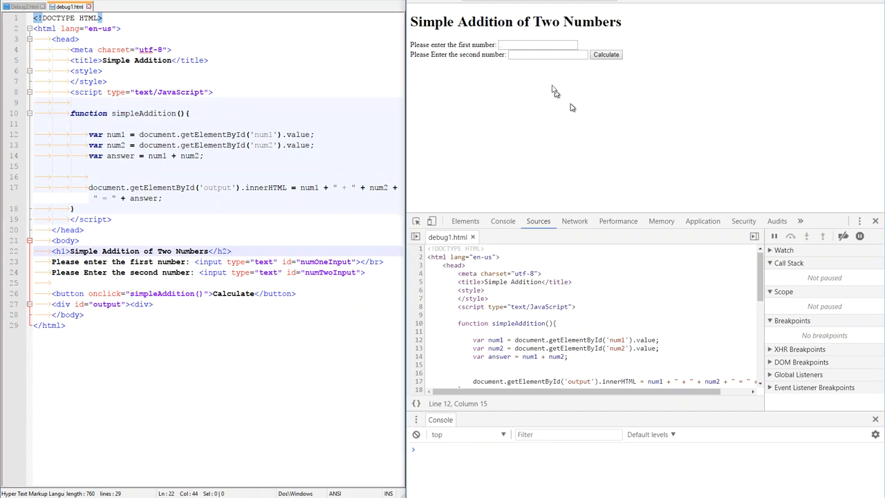
Rerun the calculation with 3 entered, revealing the TypeError reading 'value' of null on line 12
type("3")
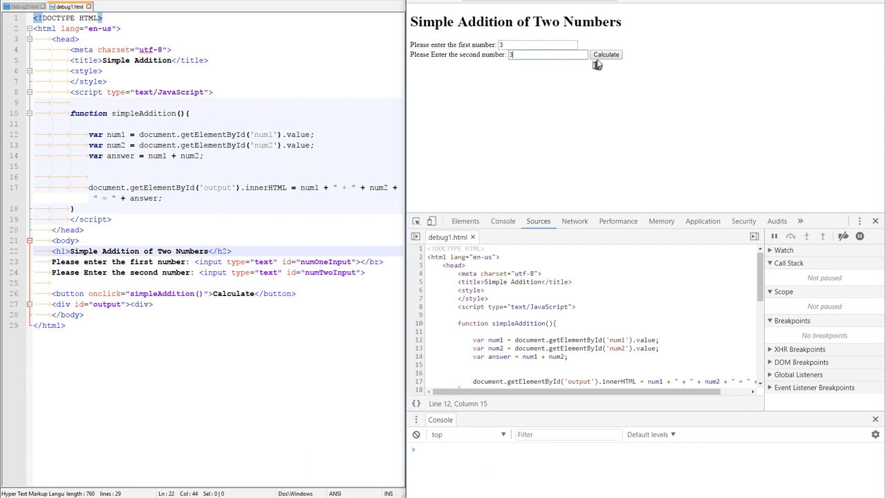
left_click(605, 54)
type("4")
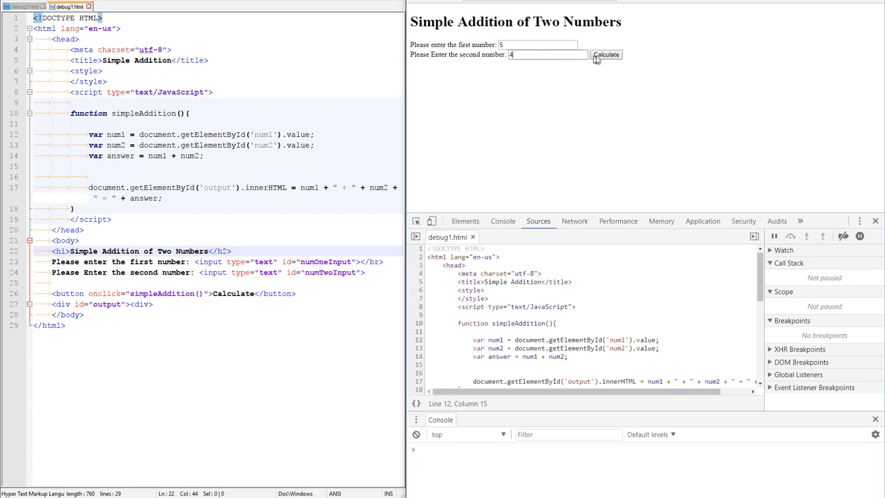
left_click(605, 55)
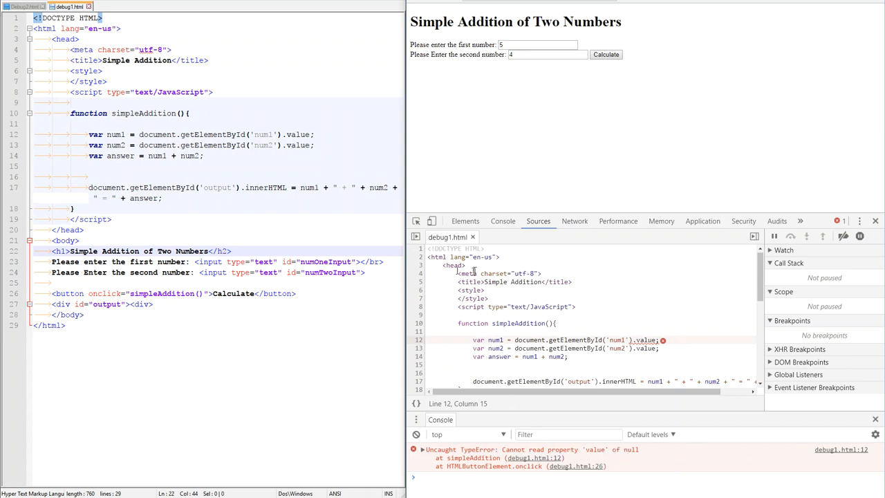
Compare the num1 getElementById ID with the numOneInput field ID
double_click(116, 134)
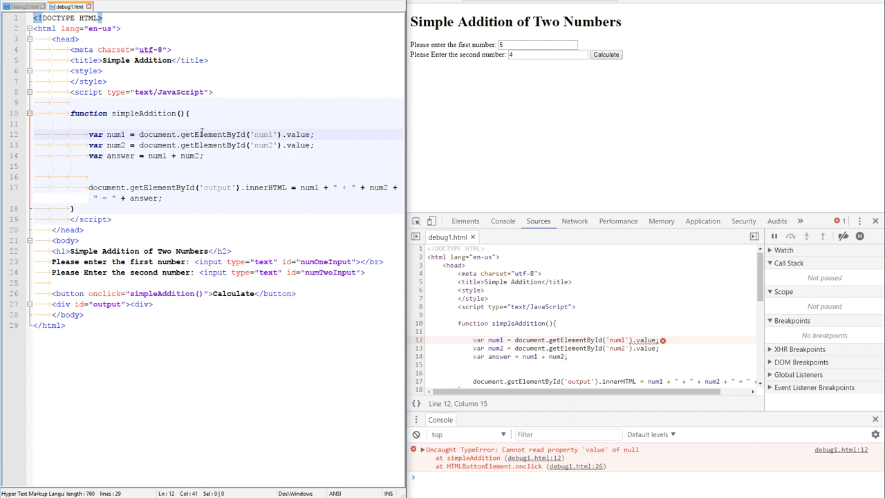
double_click(263, 134)
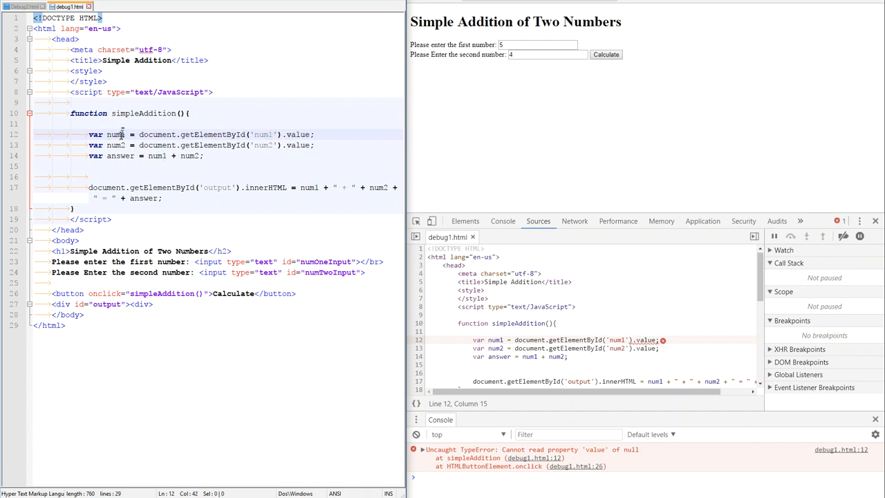
double_click(114, 135)
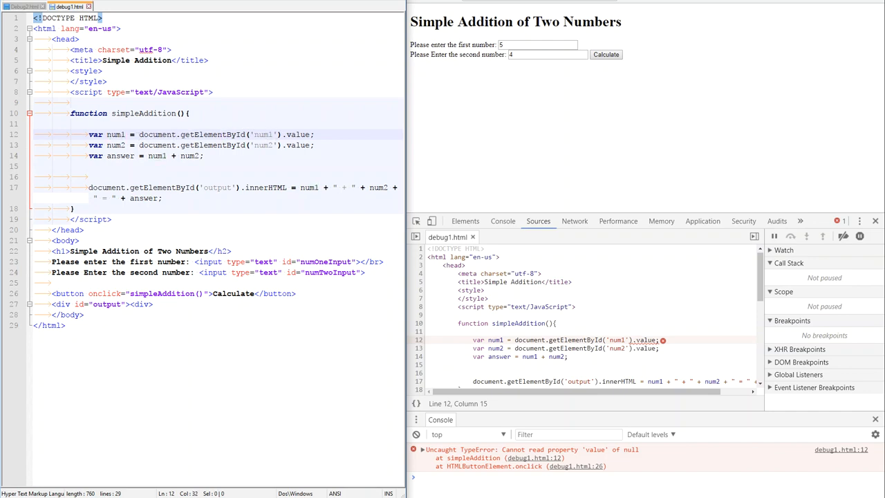
left_click_drag(257, 134, 313, 134)
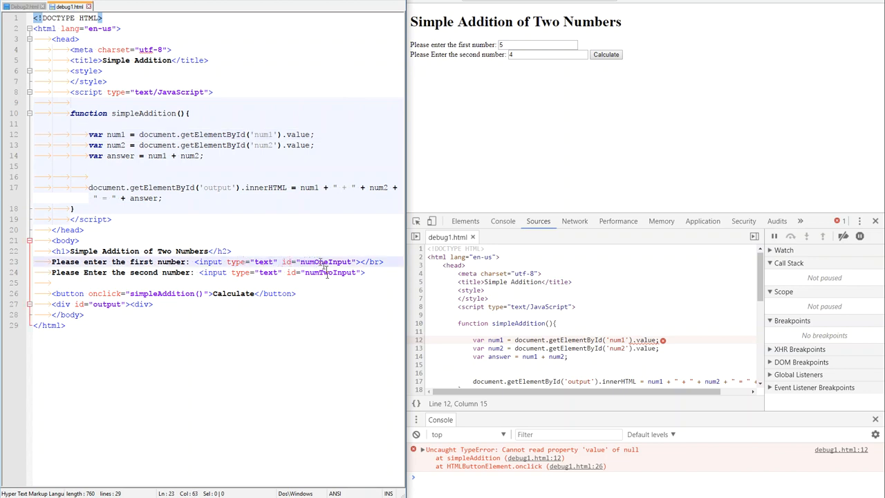
double_click(325, 261)
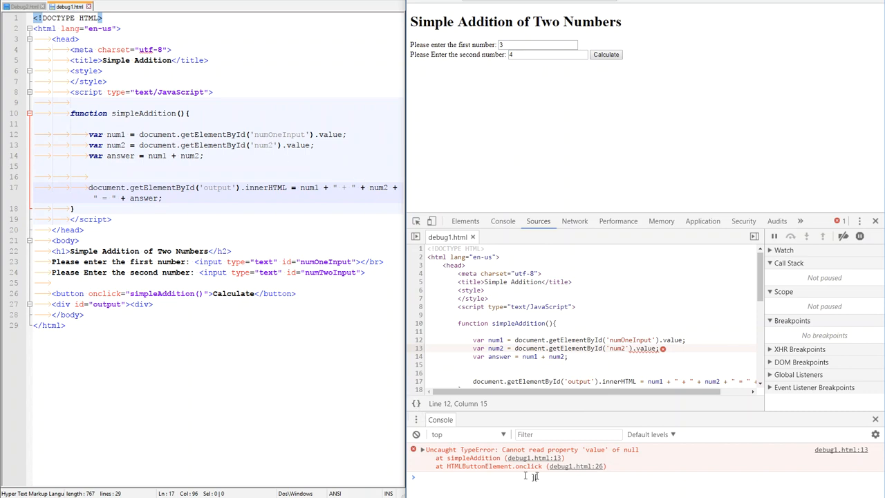
Replace the mistaken ID on the num2 line with numTwoInput
left_click(266, 134)
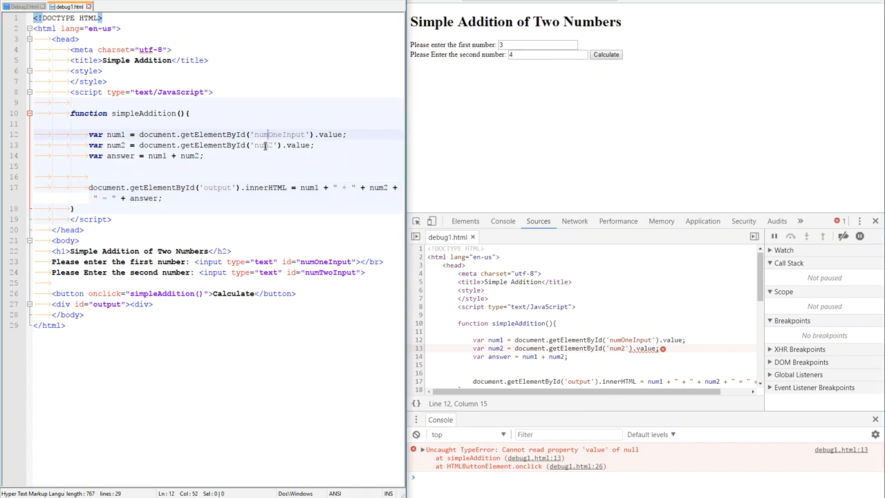
double_click(328, 271)
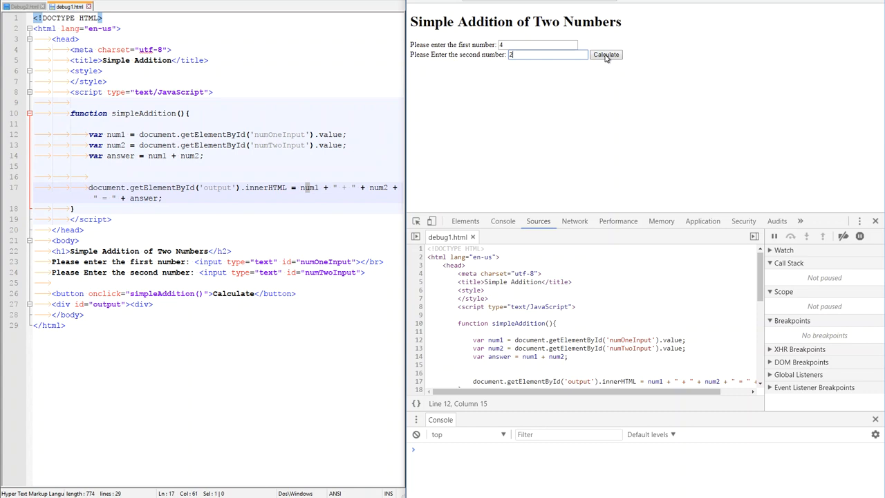
Calculate 4 and 2, which outputs 4 + 2 = 42 as concatenated text
left_click(605, 53)
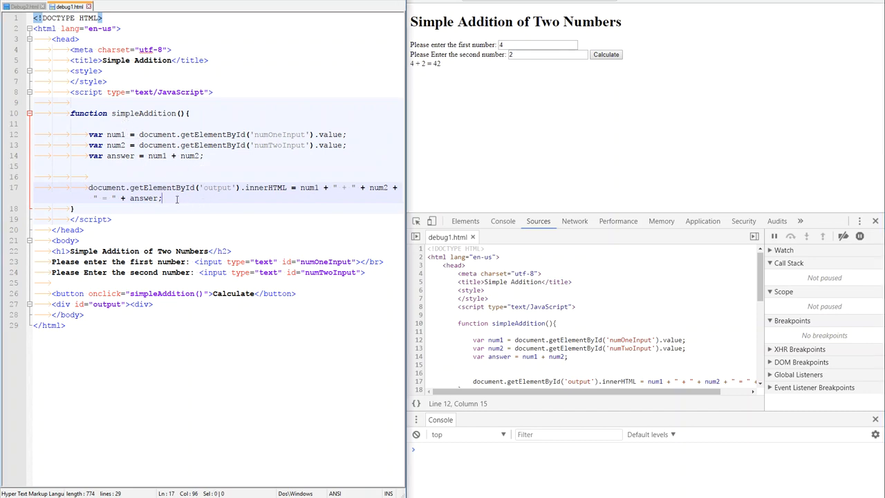
mouse_move(415, 86)
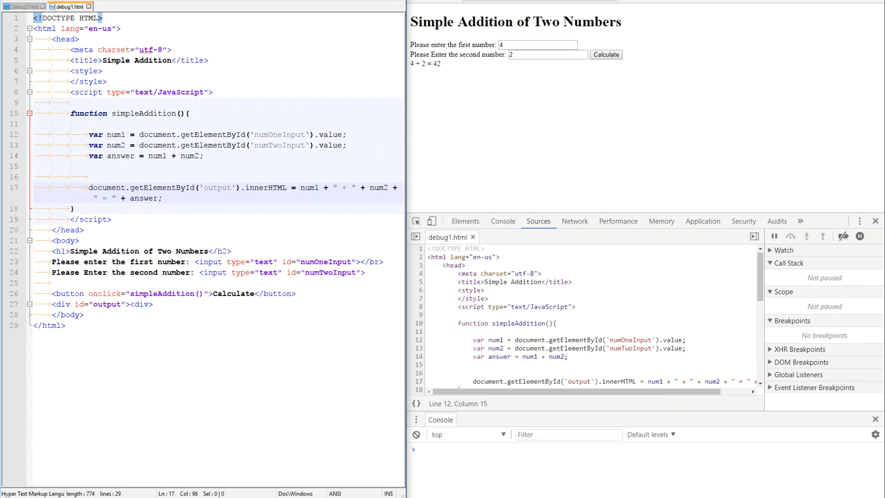
mouse_move(483, 91)
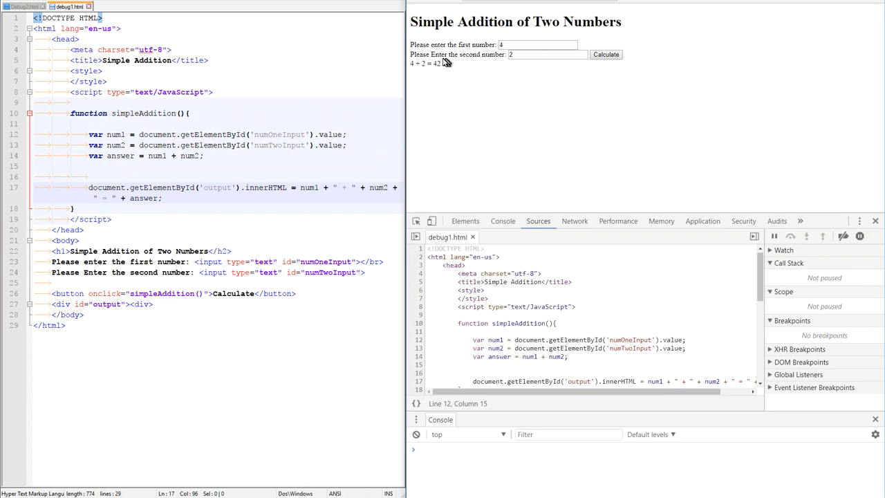
mouse_move(517, 108)
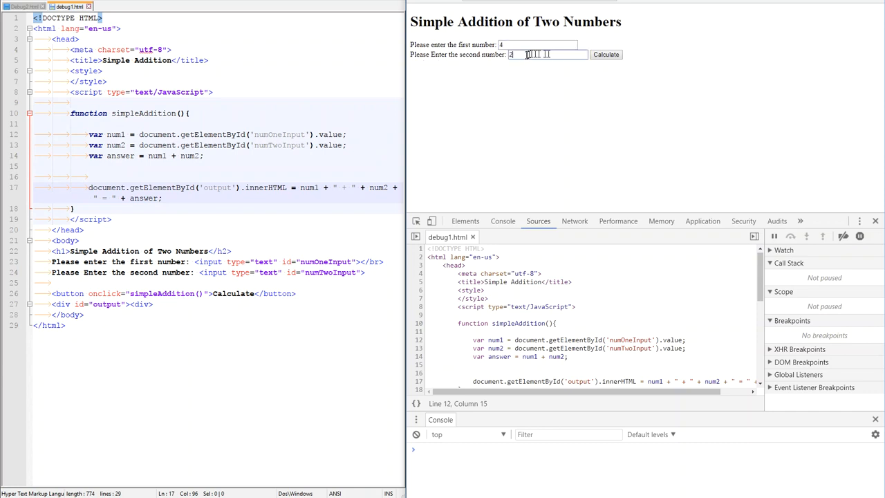
left_click(606, 54)
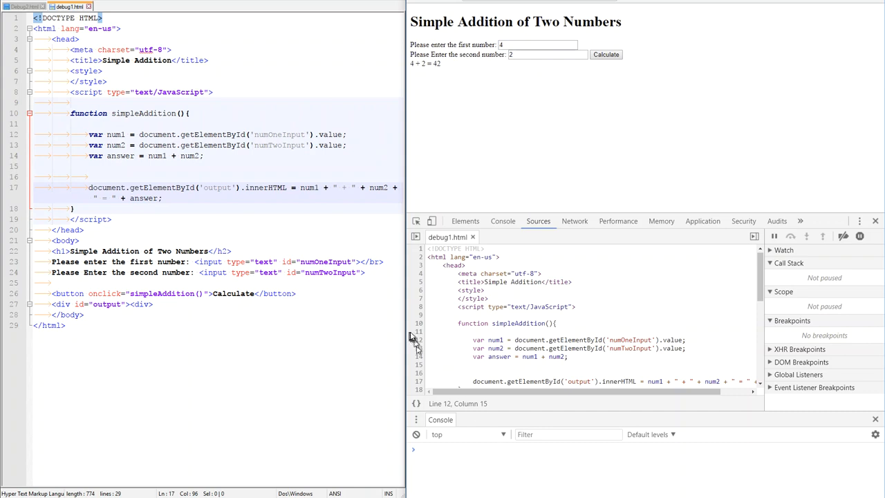
Set a breakpoint on line 12 and run Calculate to pause inside simpleAddition
left_click(417, 340)
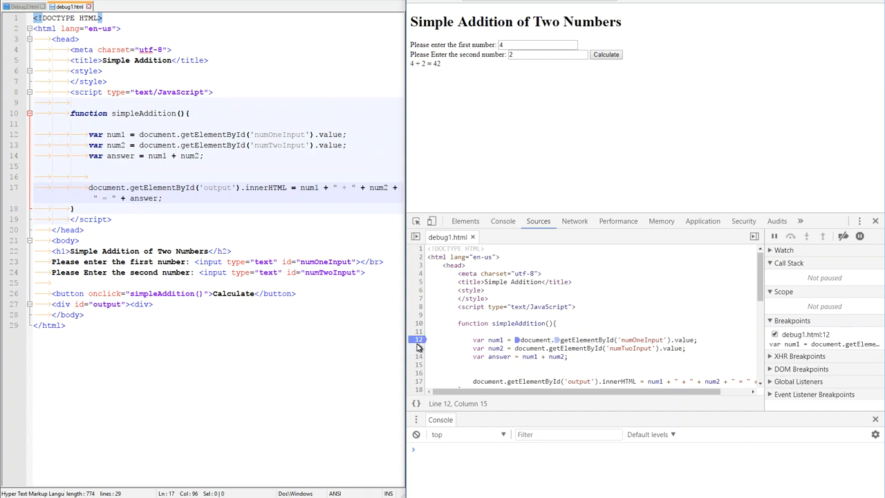
left_click(417, 340)
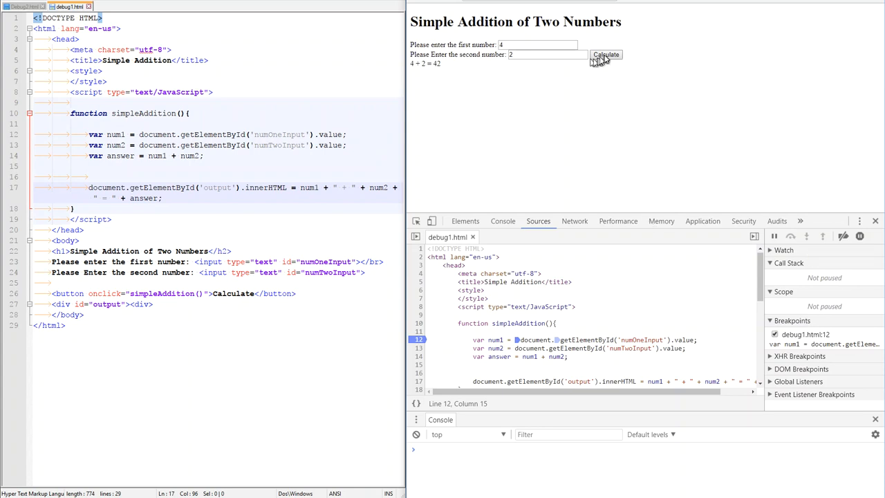
left_click(605, 54)
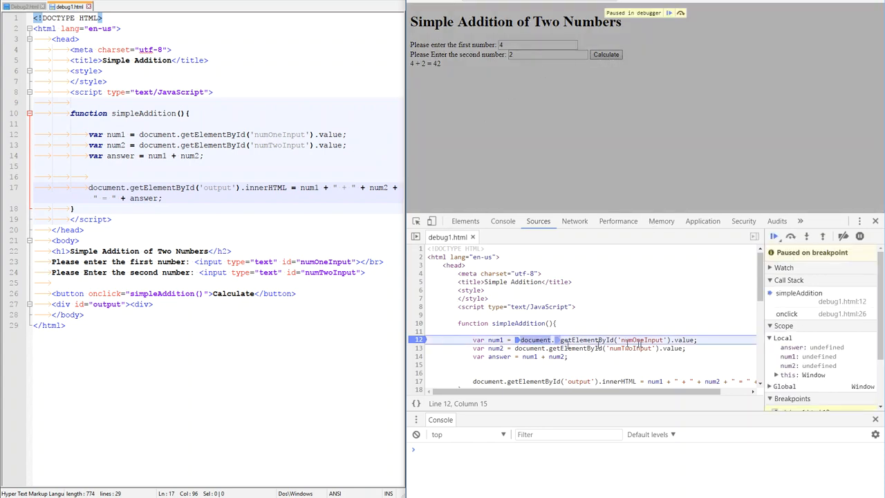
mouse_move(819, 251)
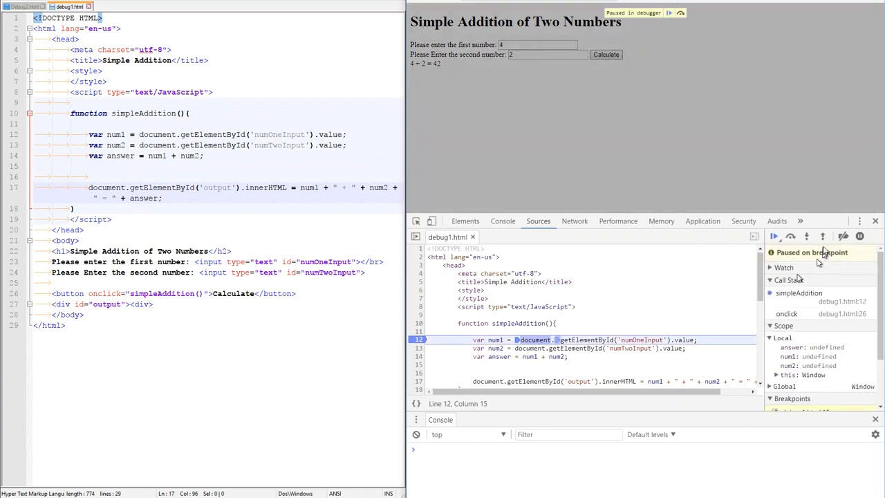
Step over the num1, num2 and answer lines, seeing "4" and "2" concatenate into "42"
left_click(791, 236)
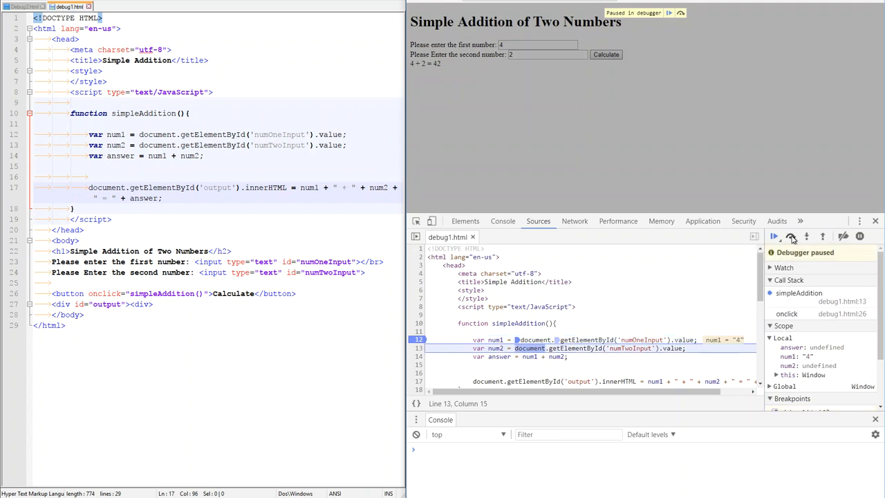
left_click(790, 236)
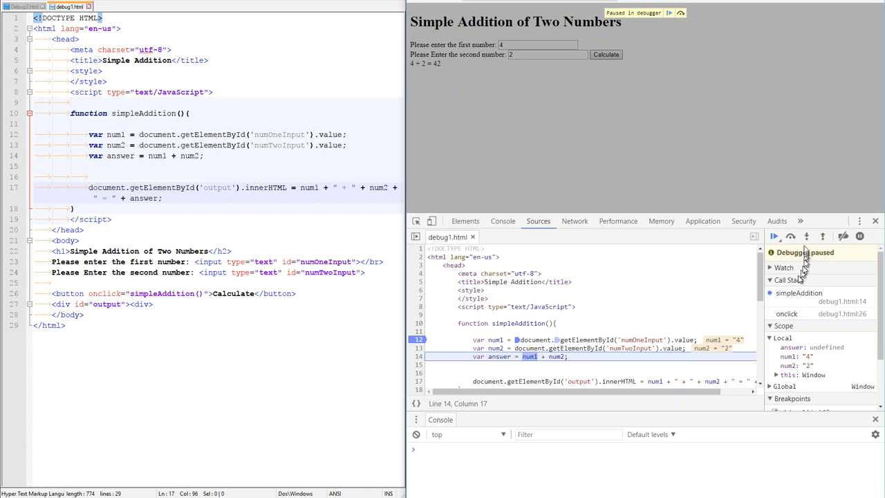
left_click(807, 236)
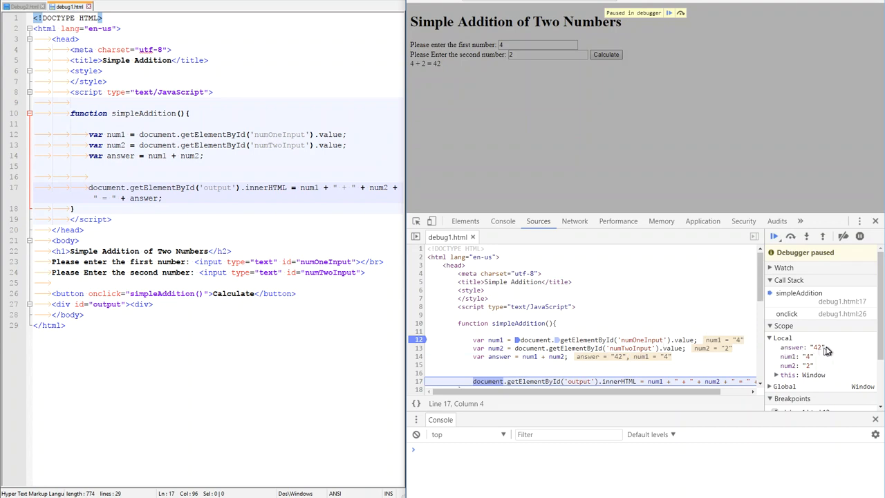
mouse_move(818, 348)
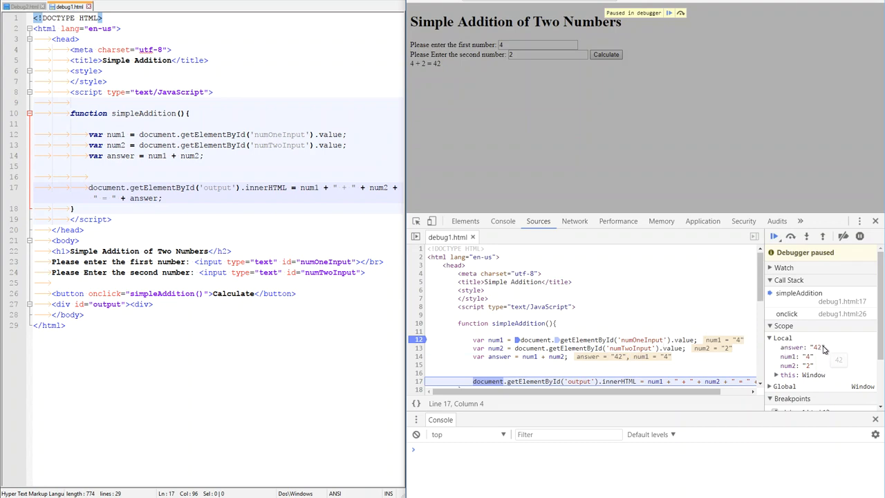
mouse_move(823, 358)
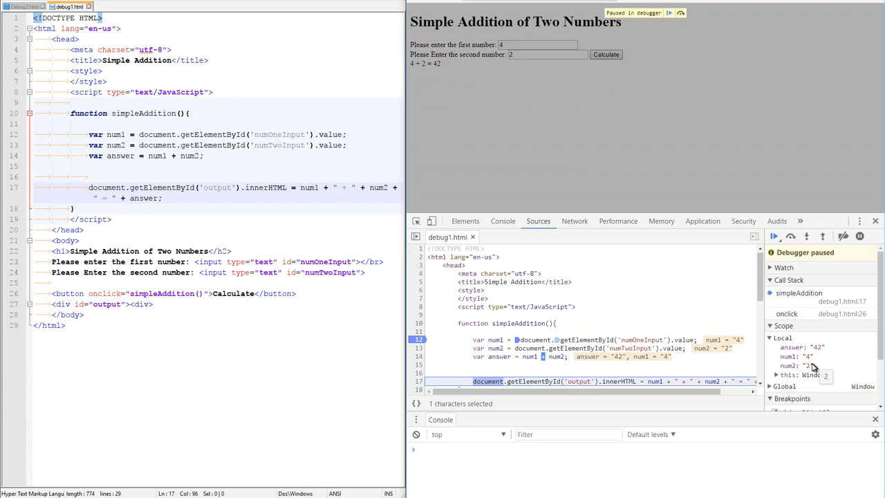
mouse_move(827, 346)
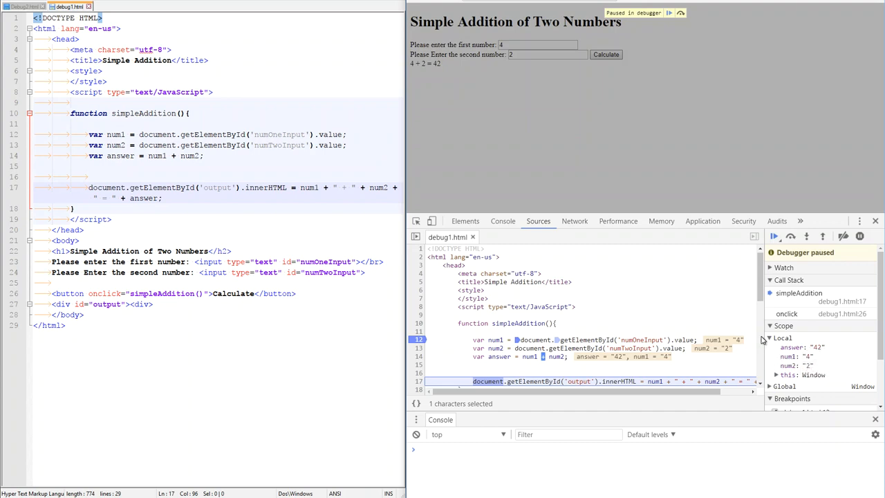
mouse_move(670, 28)
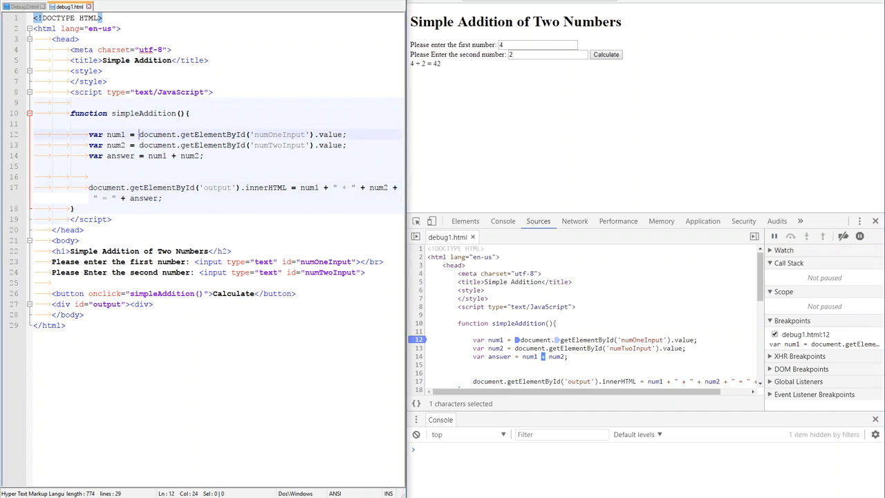
mouse_move(315, 237)
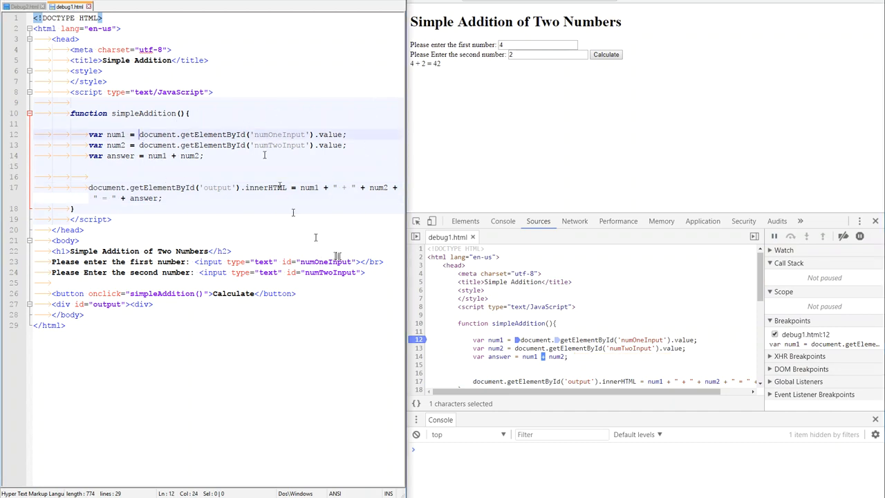
Wrap num1's value in parseFloat and add the line num2 = parseFloat(num2);
type("parseFloat(")
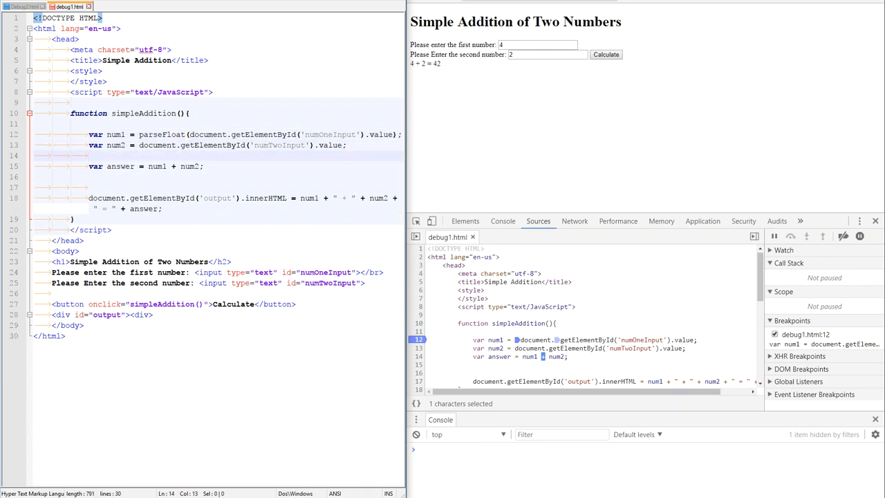
type("num2 =")
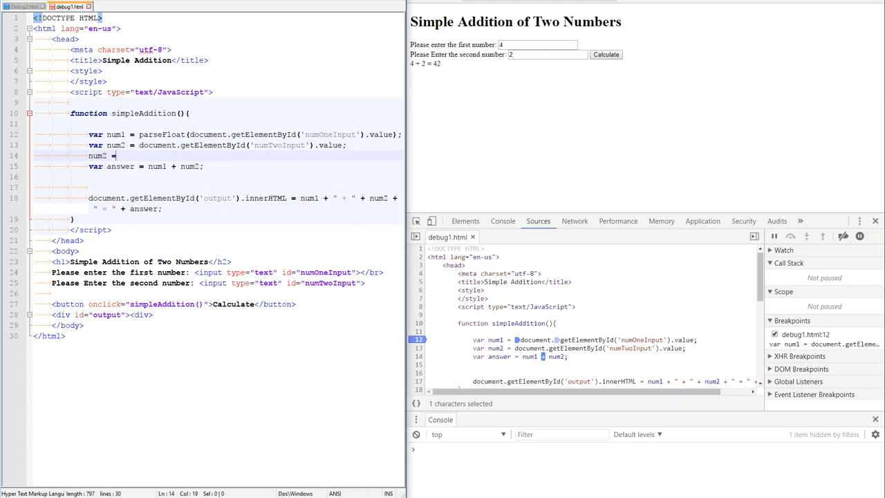
type("parseFLoat (")
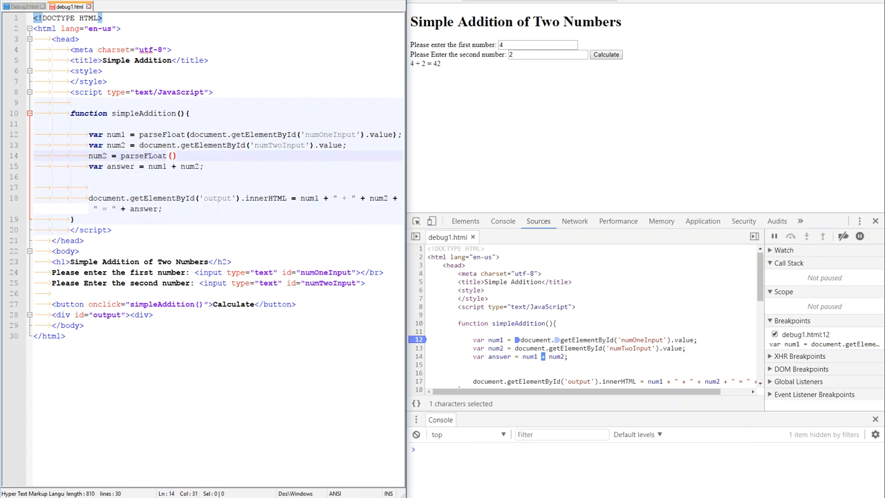
type("num2")
type("3")
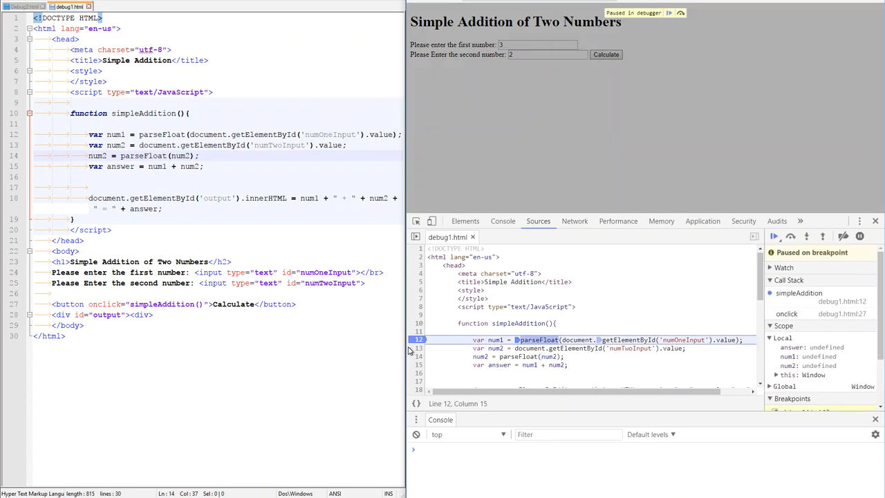
mouse_move(791, 236)
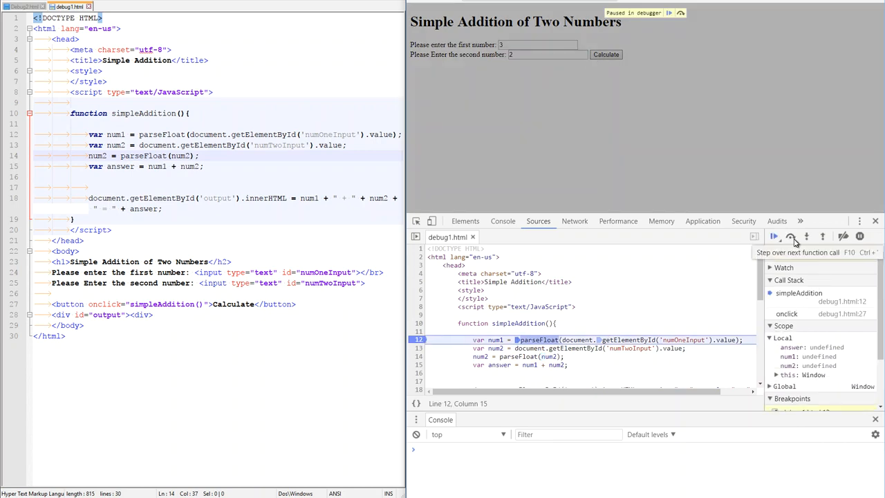
Step over the num1 and num2 assignments and the addition, confirming answer now holds 5
left_click(790, 236)
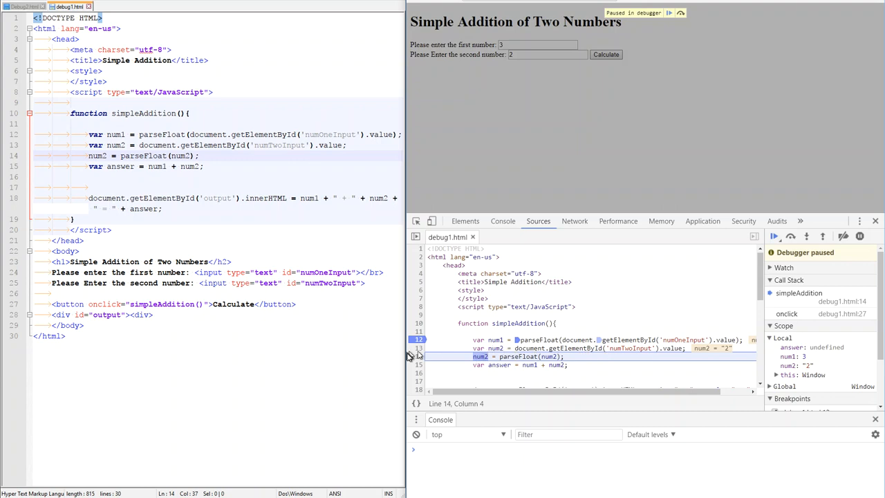
left_click(790, 236)
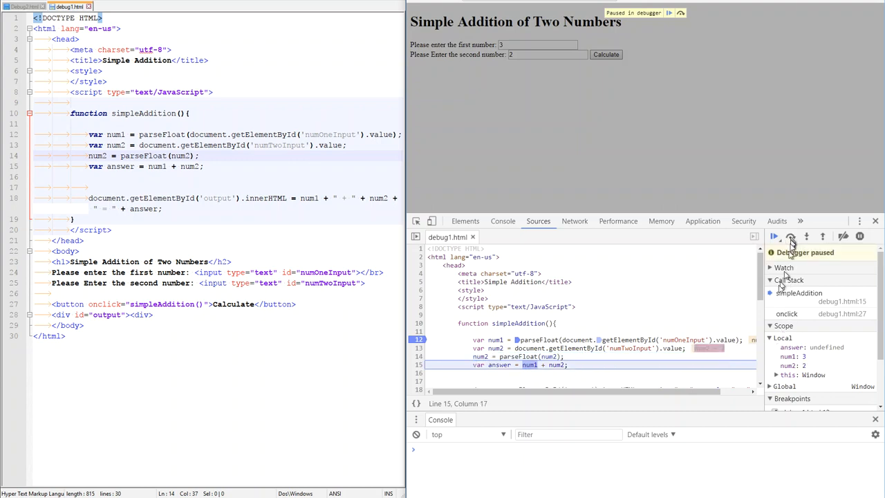
left_click(789, 236)
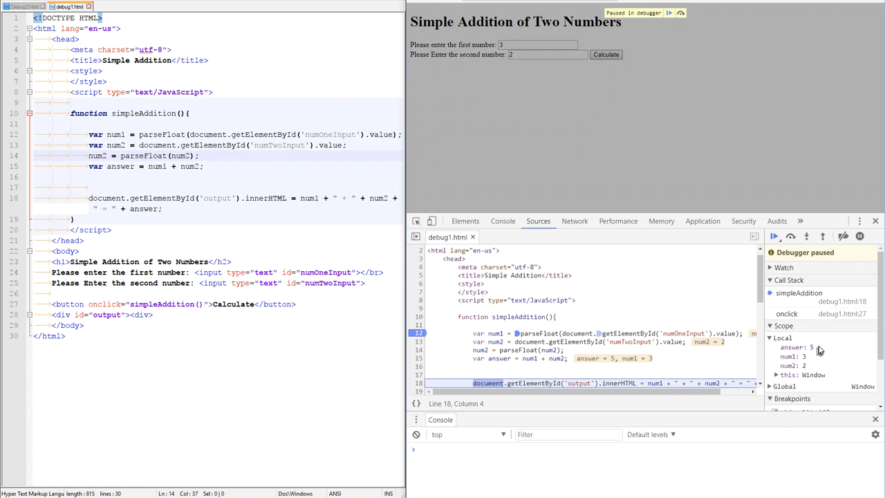
Step through writing the result and resume execution so the page shows 3 + 2 = 5
left_click(790, 236)
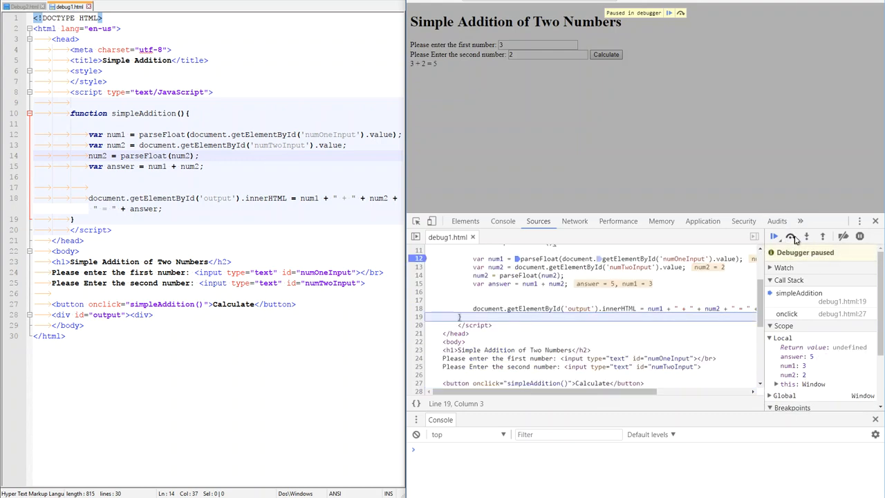
left_click(791, 237)
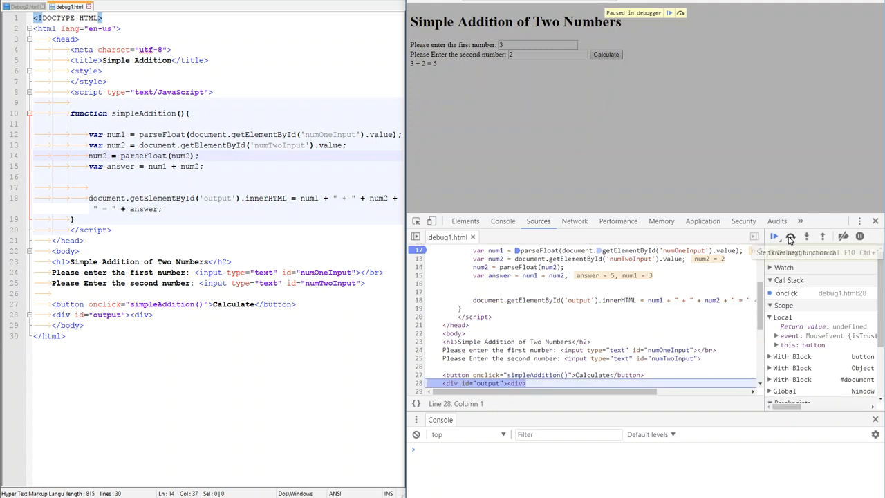
left_click(790, 236)
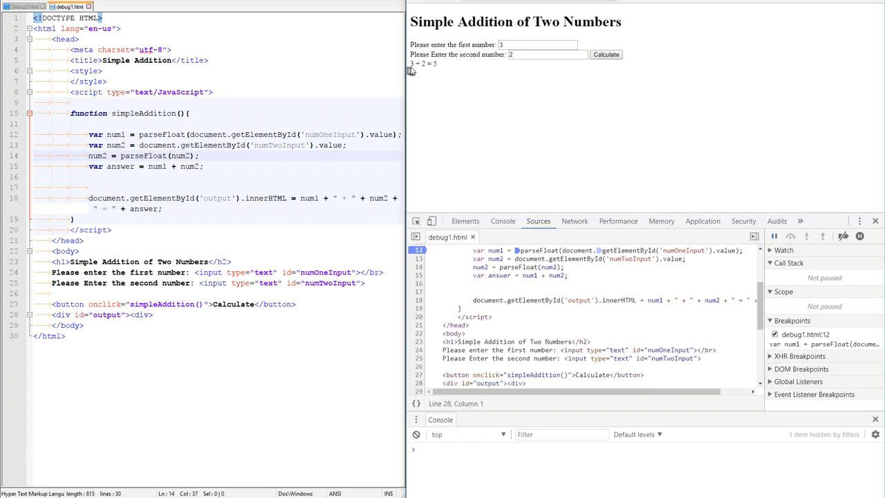
mouse_move(448, 69)
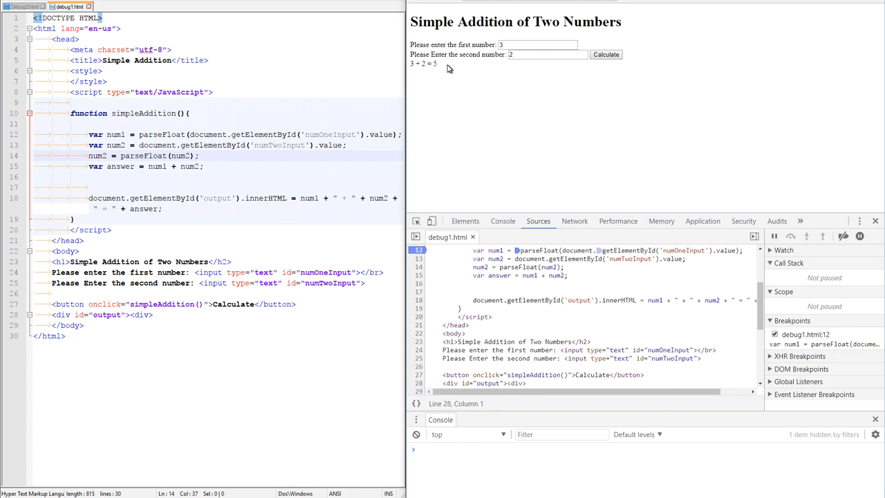